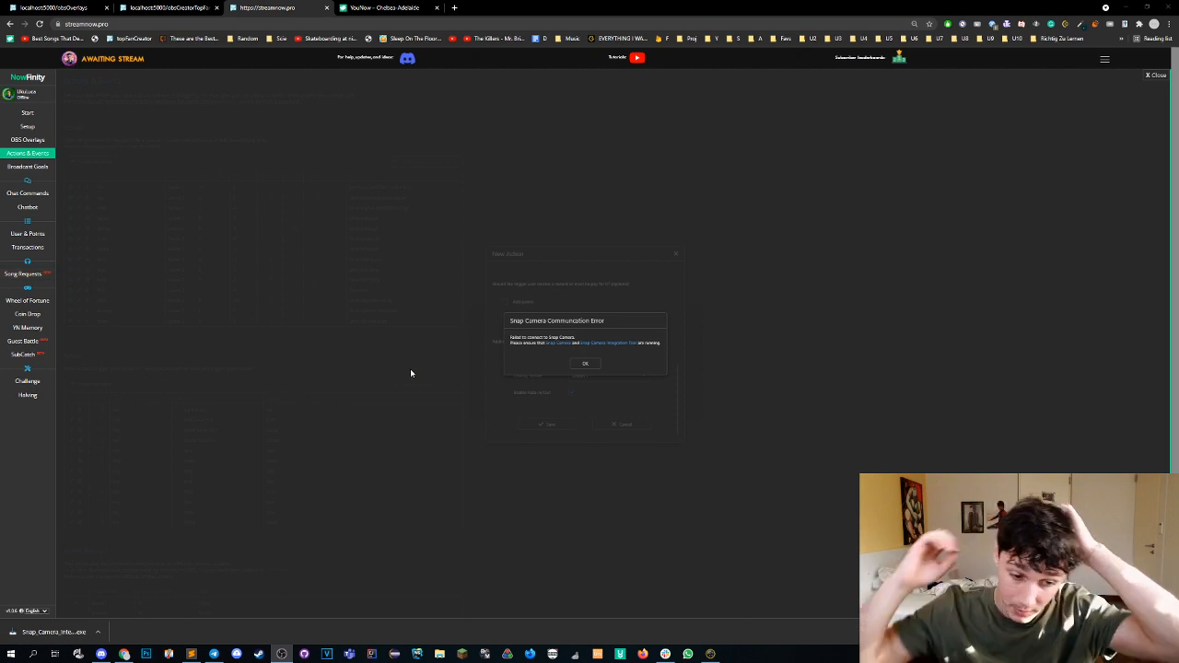
pyautogui.moveTo(605, 352)
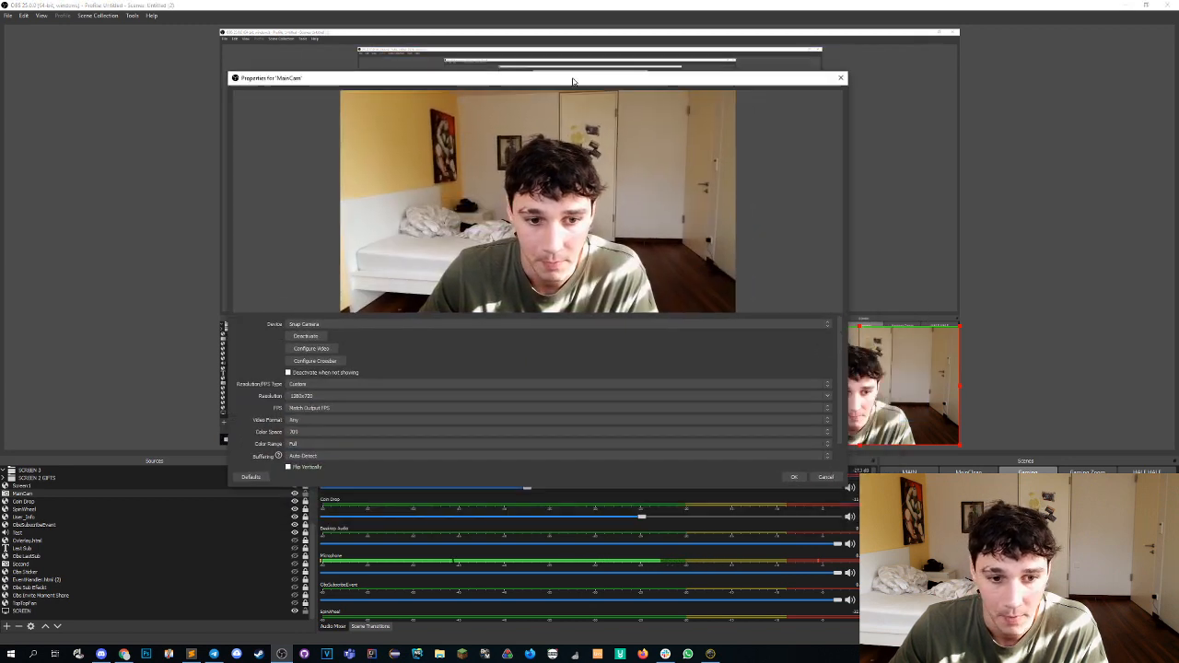
# Step: Close the MainCam Properties window in OBS and return to NowFinity
pyautogui.click(553, 320)
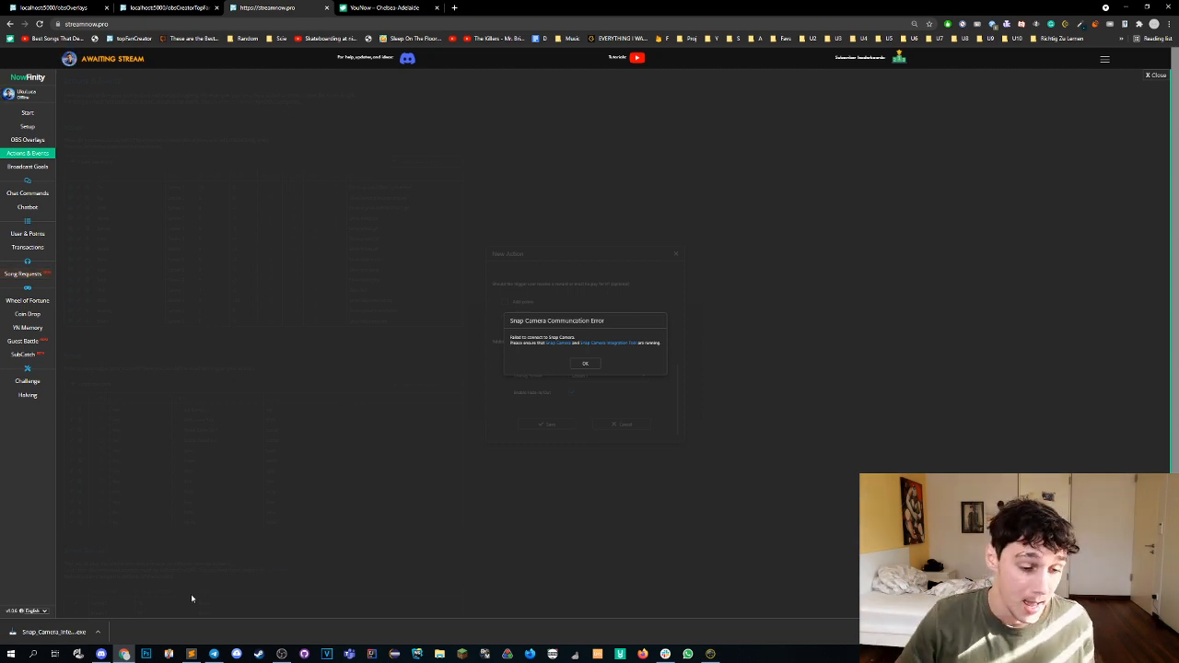
# Step: Install the Snap Camera Integration Tool in English with a desktop shortcut, then launch it
pyautogui.click(585, 363)
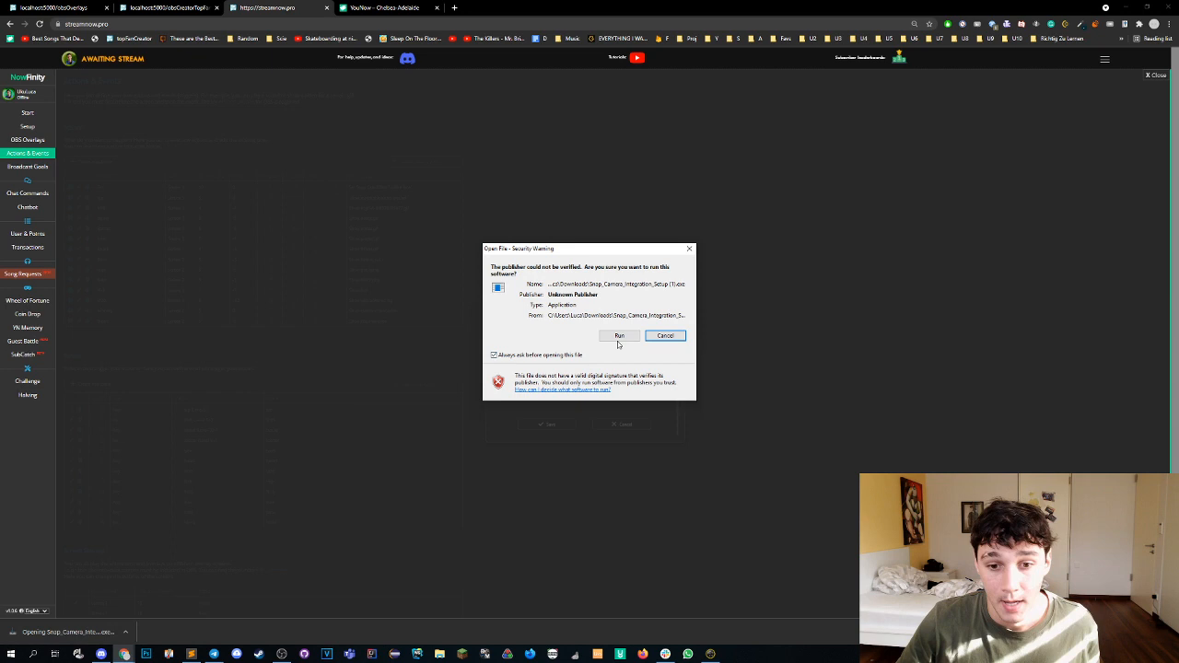
pyautogui.click(618, 335)
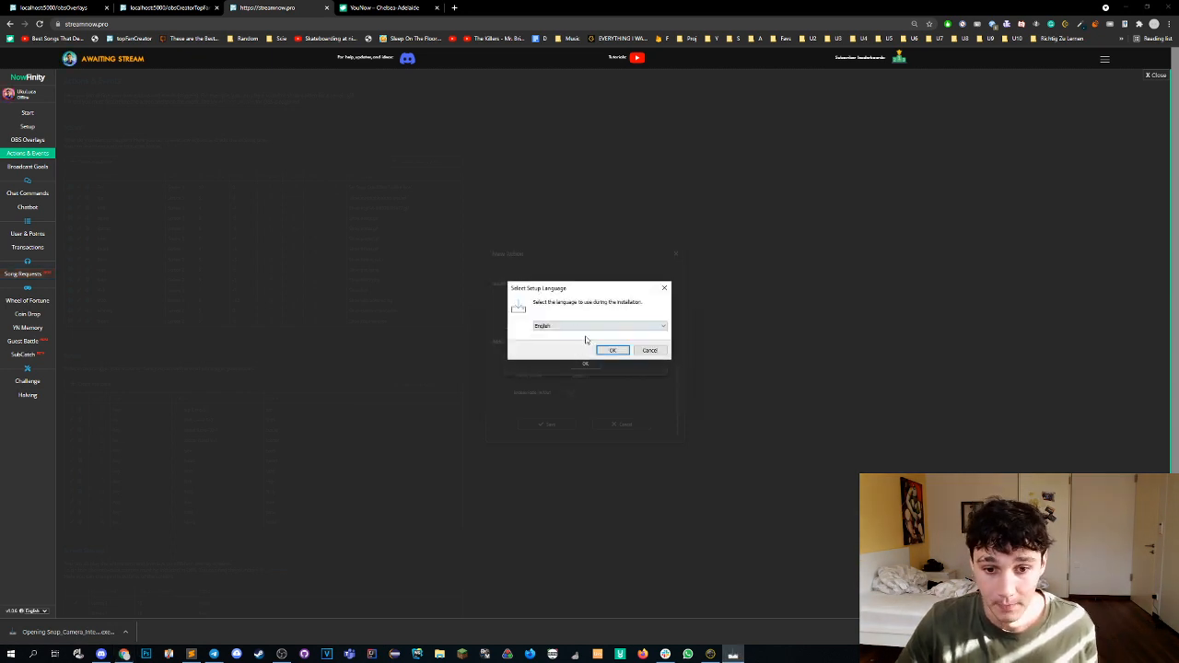
pyautogui.click(611, 350)
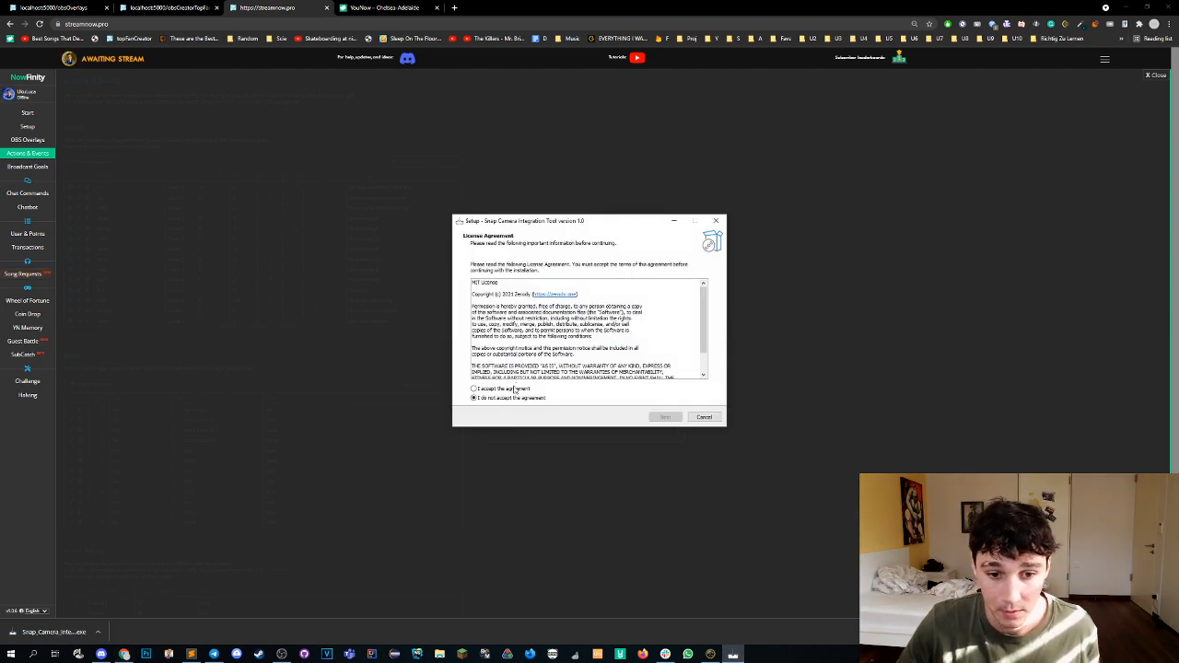
pyautogui.click(664, 416)
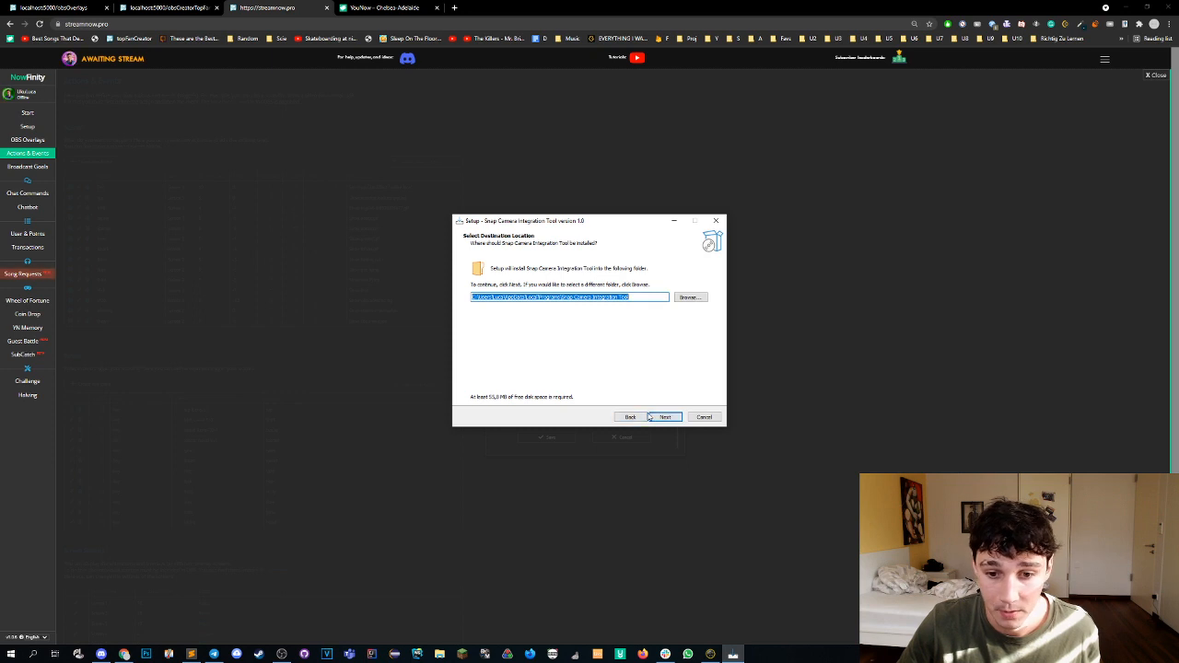
pyautogui.click(664, 416)
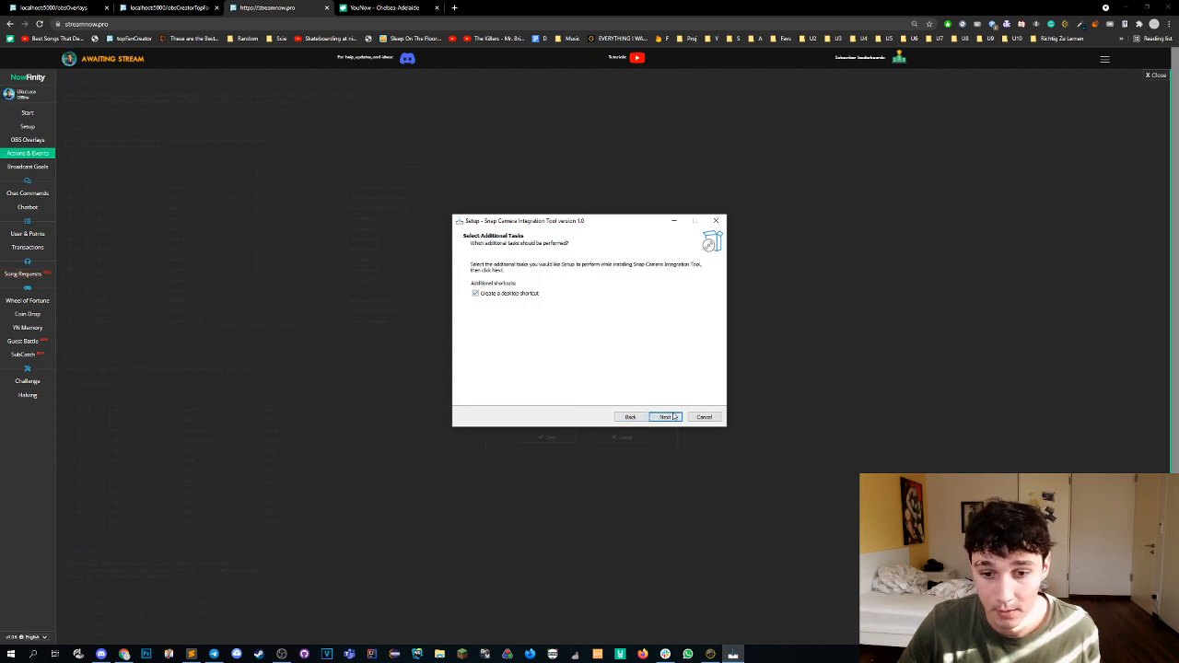
pyautogui.click(664, 416)
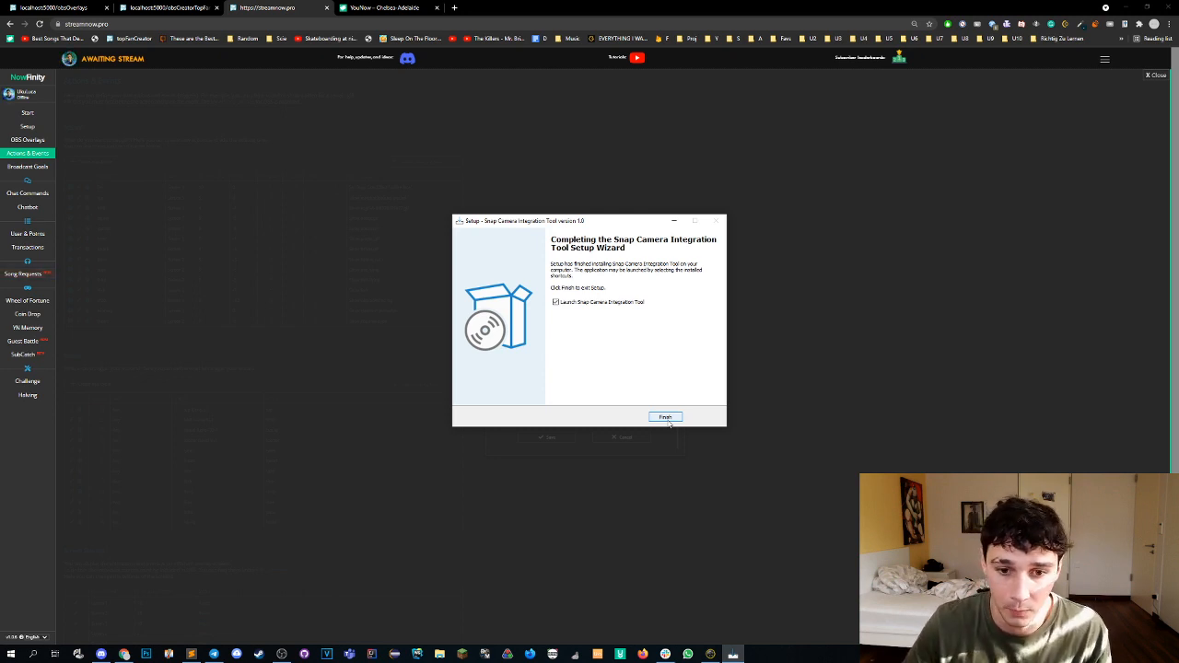
pyautogui.click(665, 417)
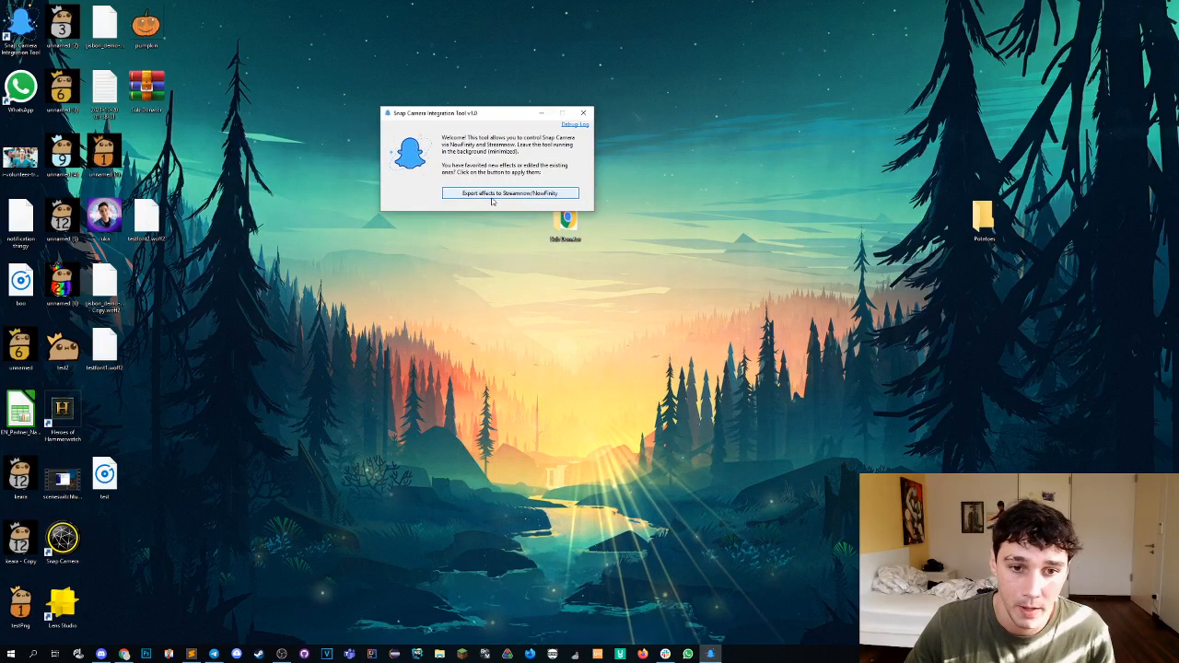
# Step: Export favourite effects to StreamNow/NowFinity, then open and minimize Snap Camera
pyautogui.click(509, 194)
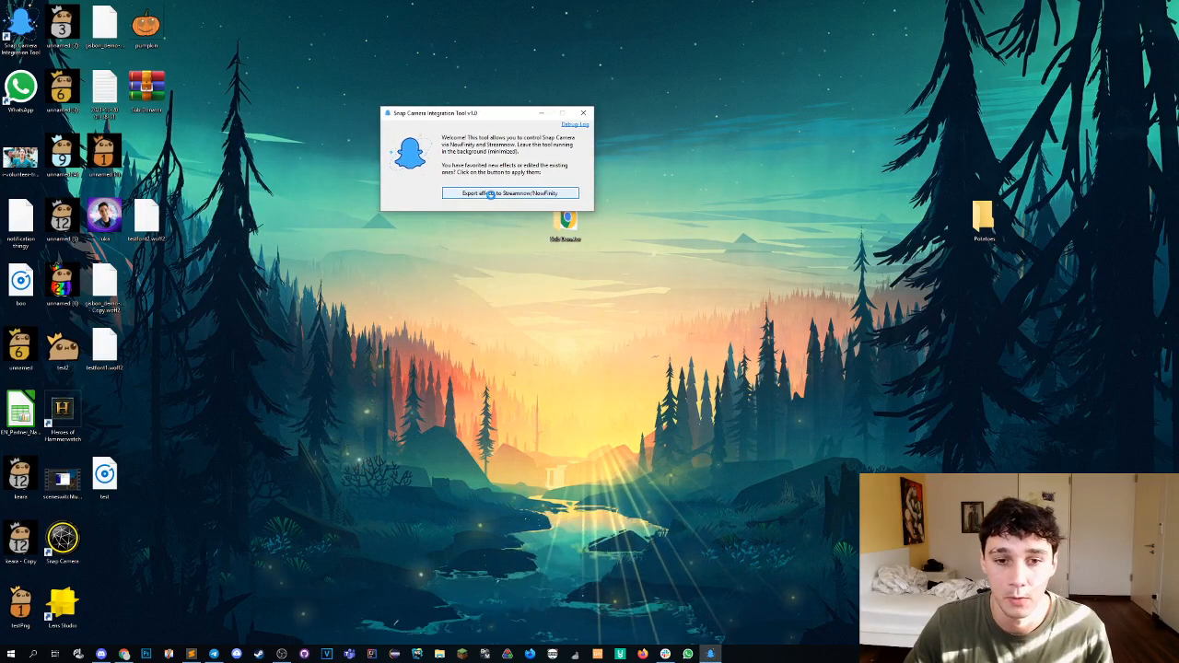
pyautogui.click(508, 193)
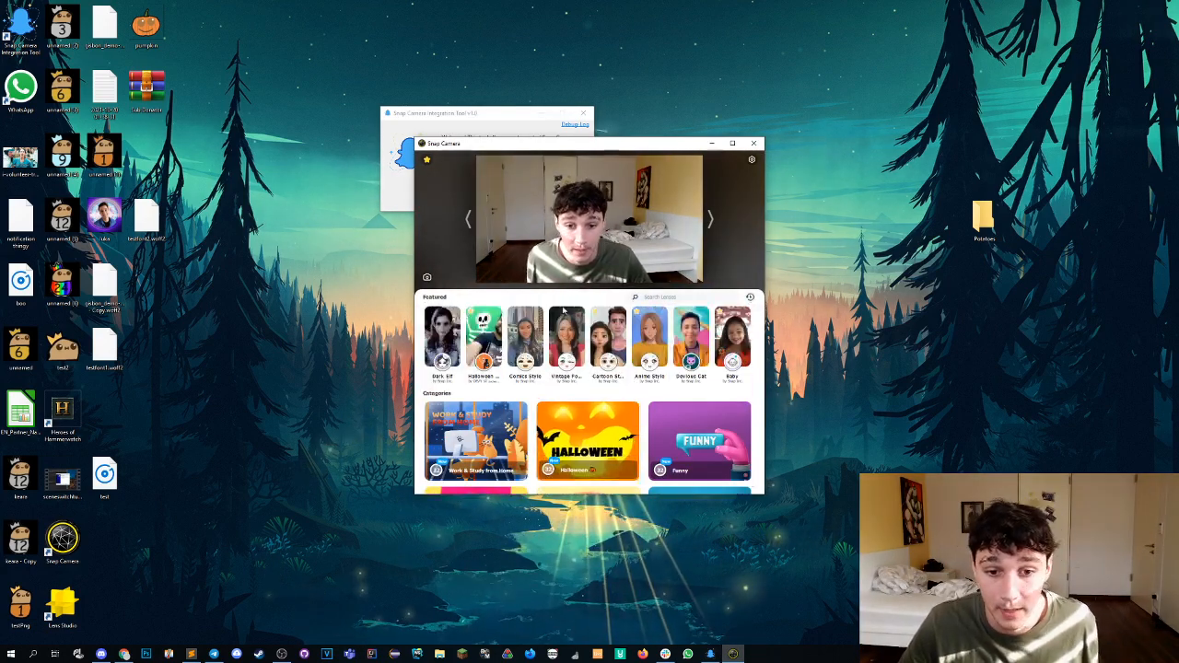
pyautogui.click(567, 338)
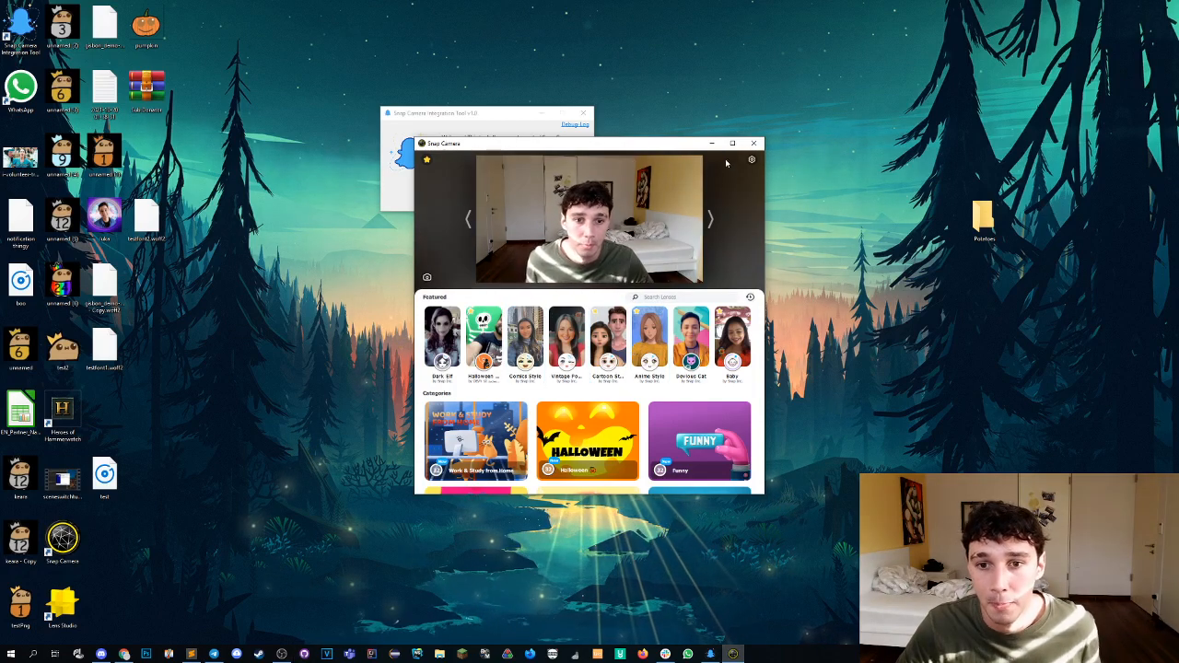
pyautogui.click(753, 143)
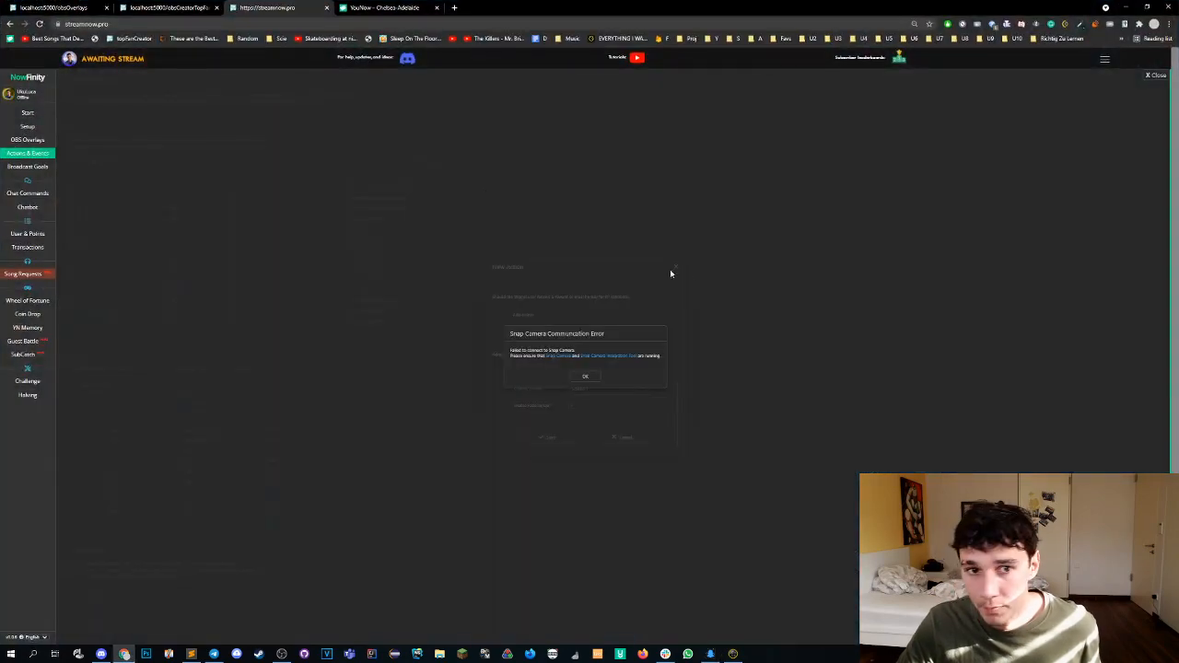
pyautogui.moveTo(396, 156)
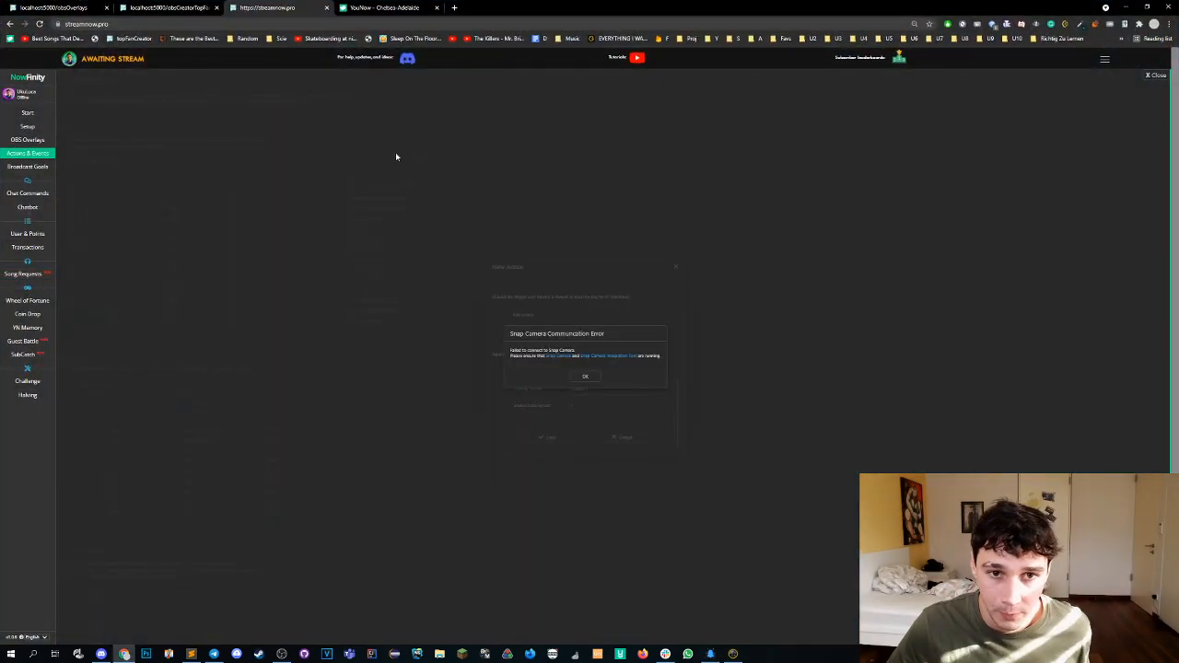
# Step: Dismiss the error and start a new action using the Anime Style Snap Camera effect
pyautogui.click(585, 375)
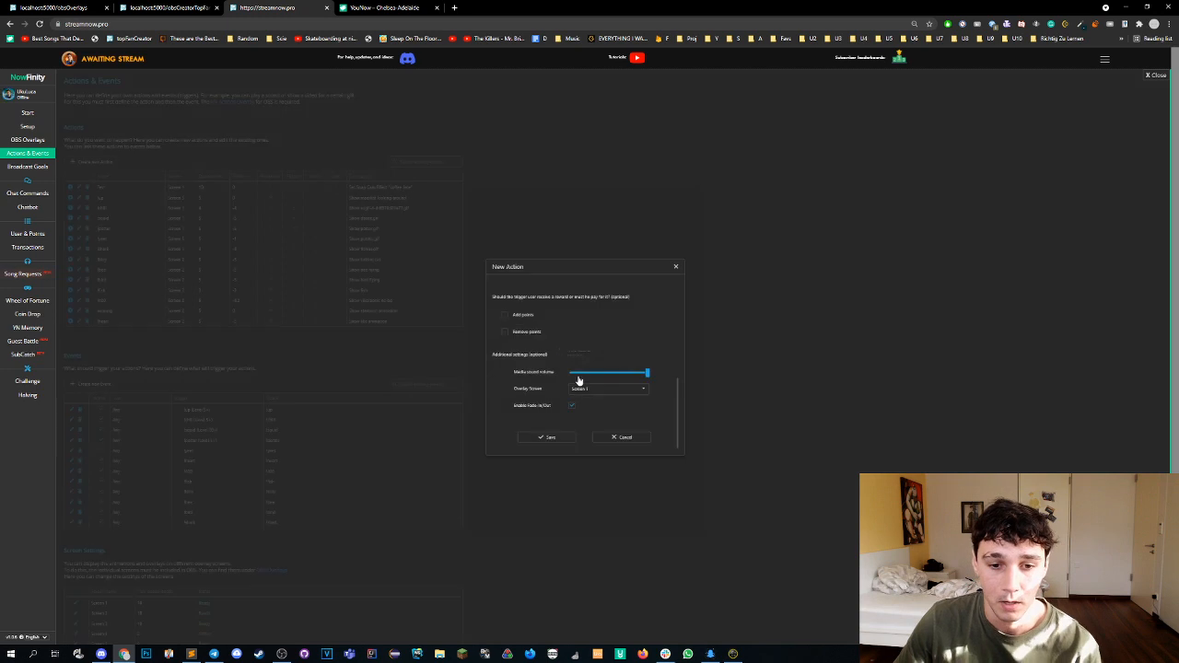
pyautogui.moveTo(694, 276)
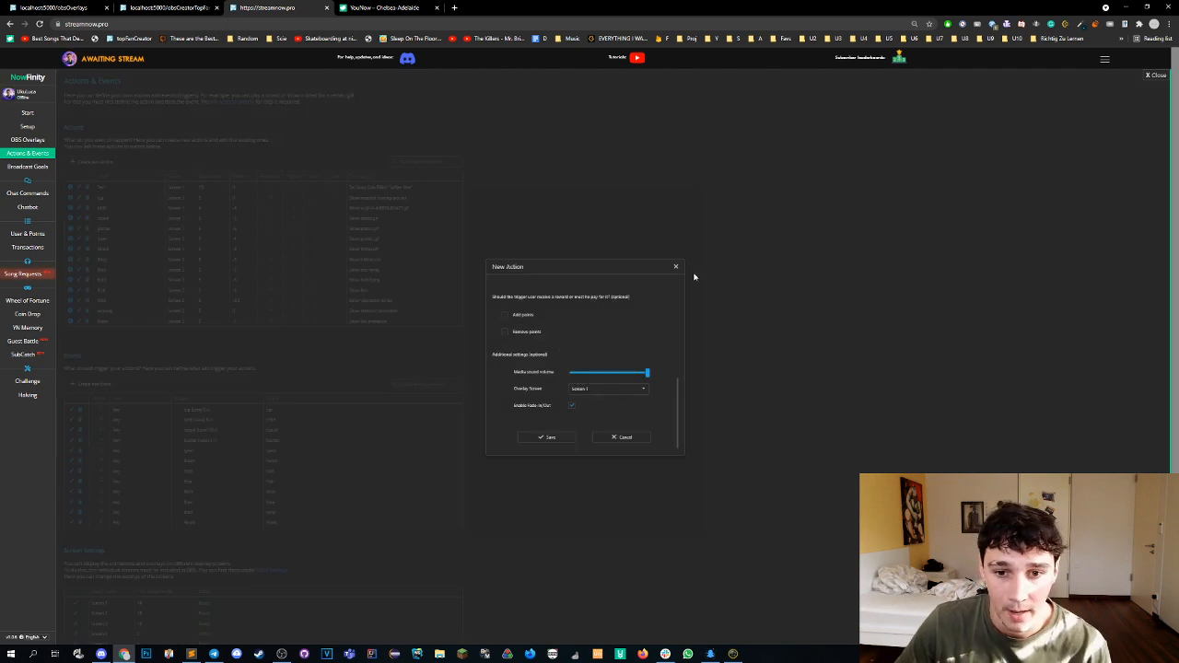
pyautogui.click(621, 437)
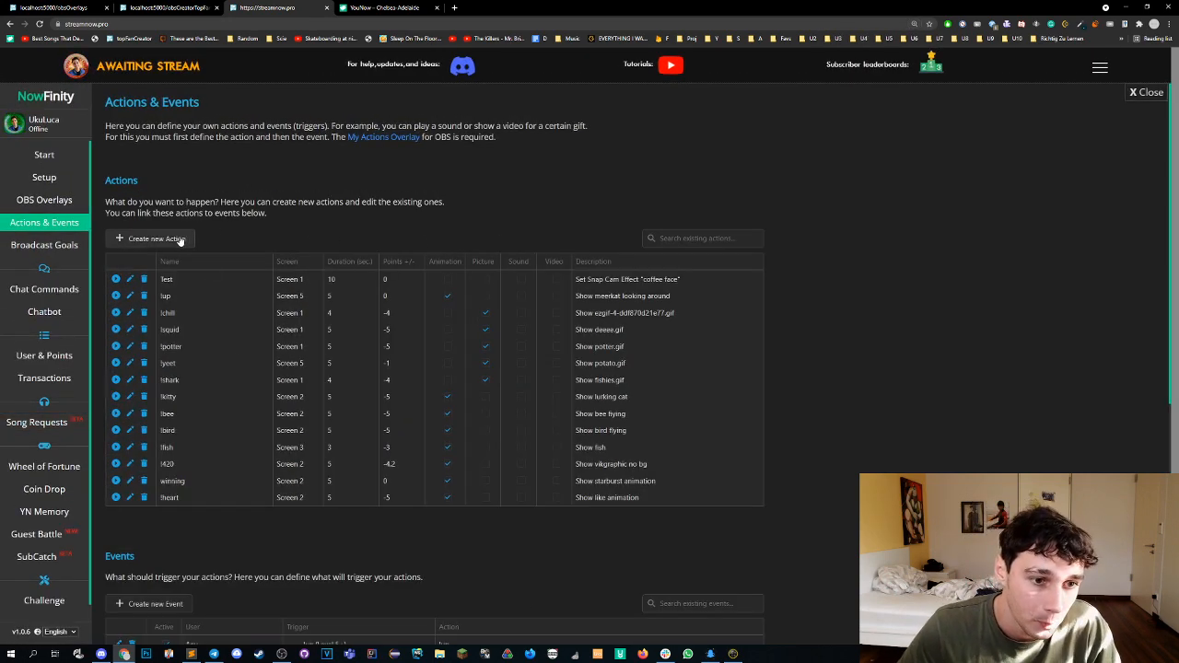
pyautogui.click(151, 238)
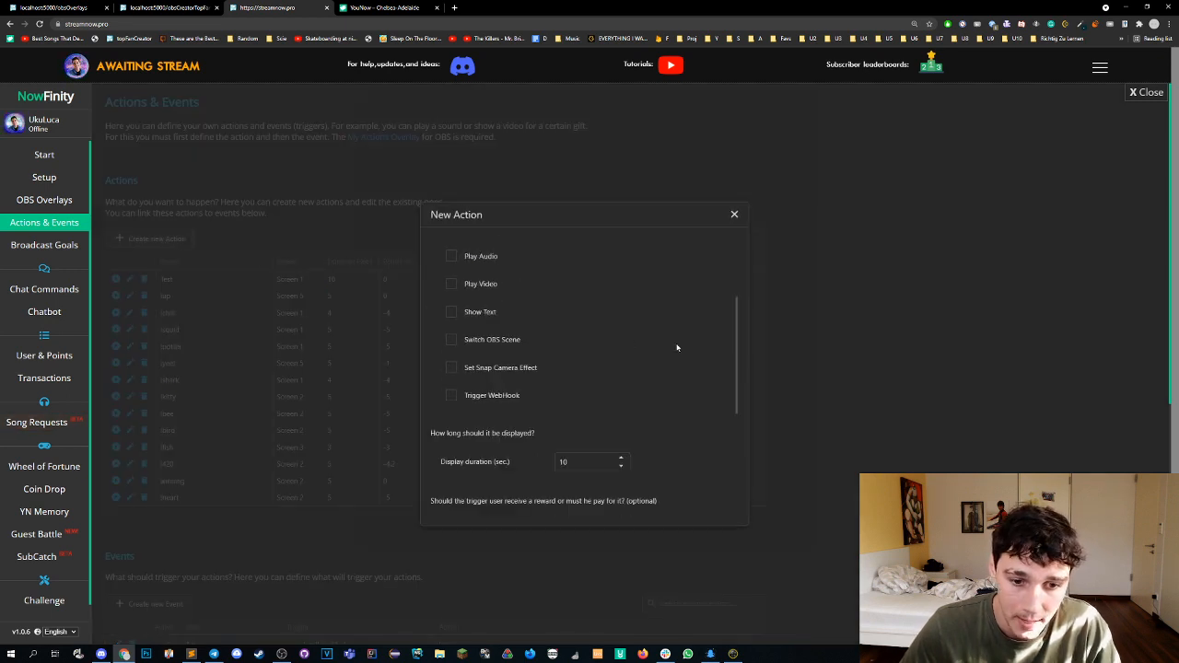
pyautogui.click(451, 368)
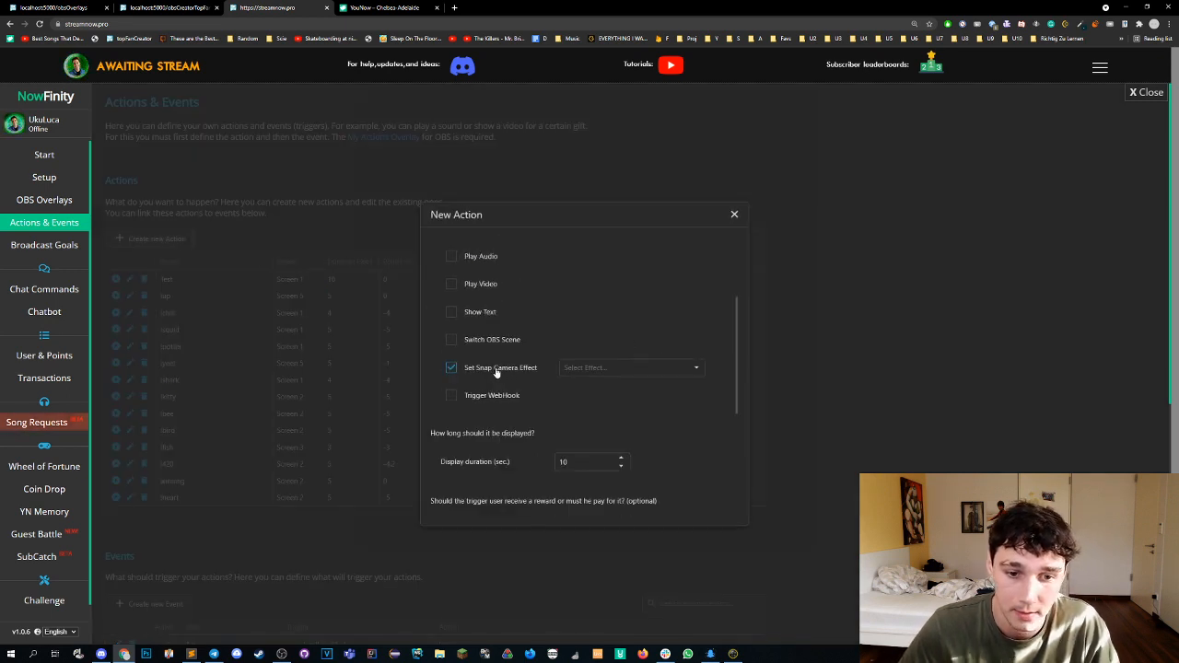
pyautogui.click(626, 367)
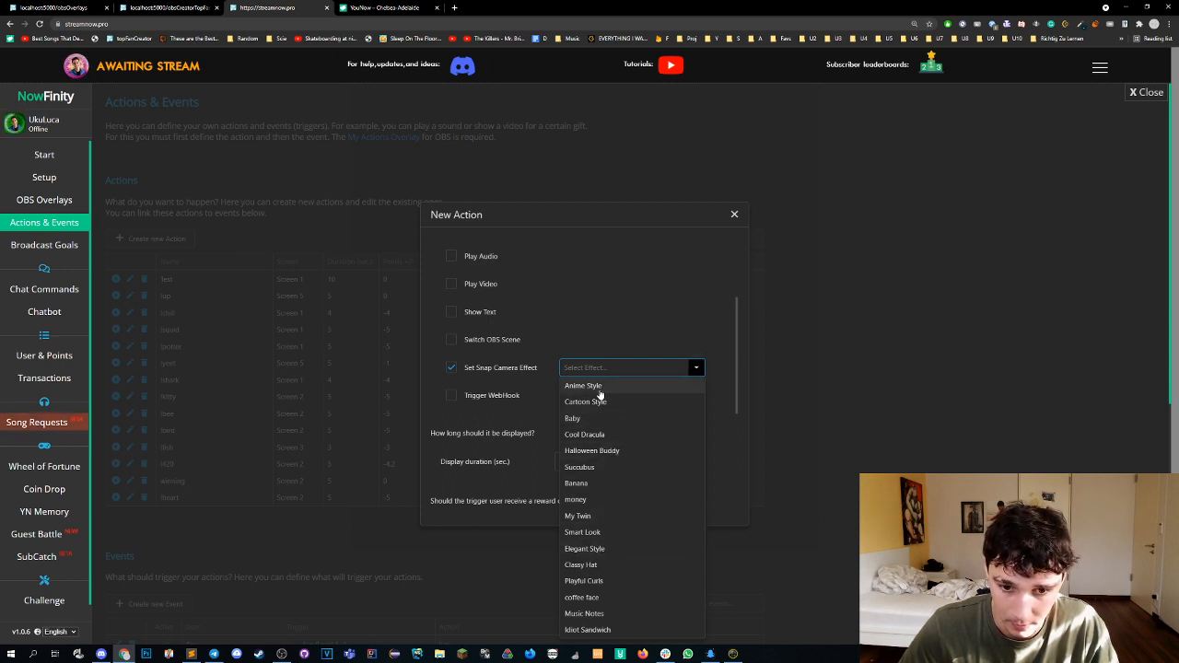
pyautogui.click(583, 385)
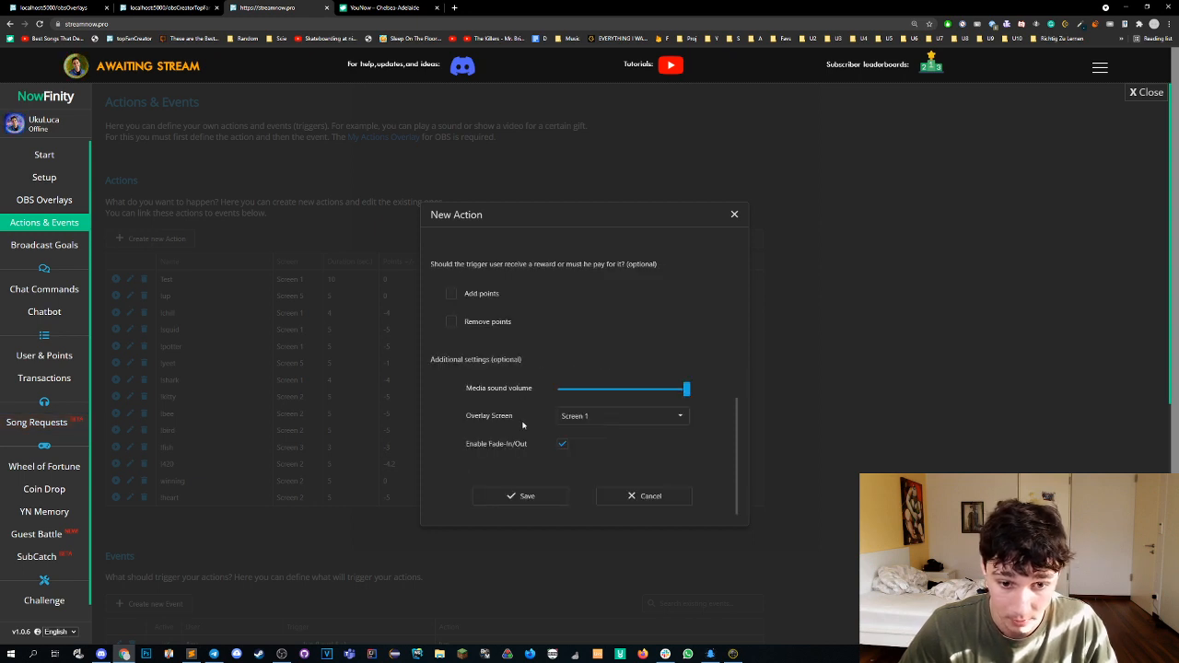
# Step: Name the new action TEst21 and save it
pyautogui.click(520, 495)
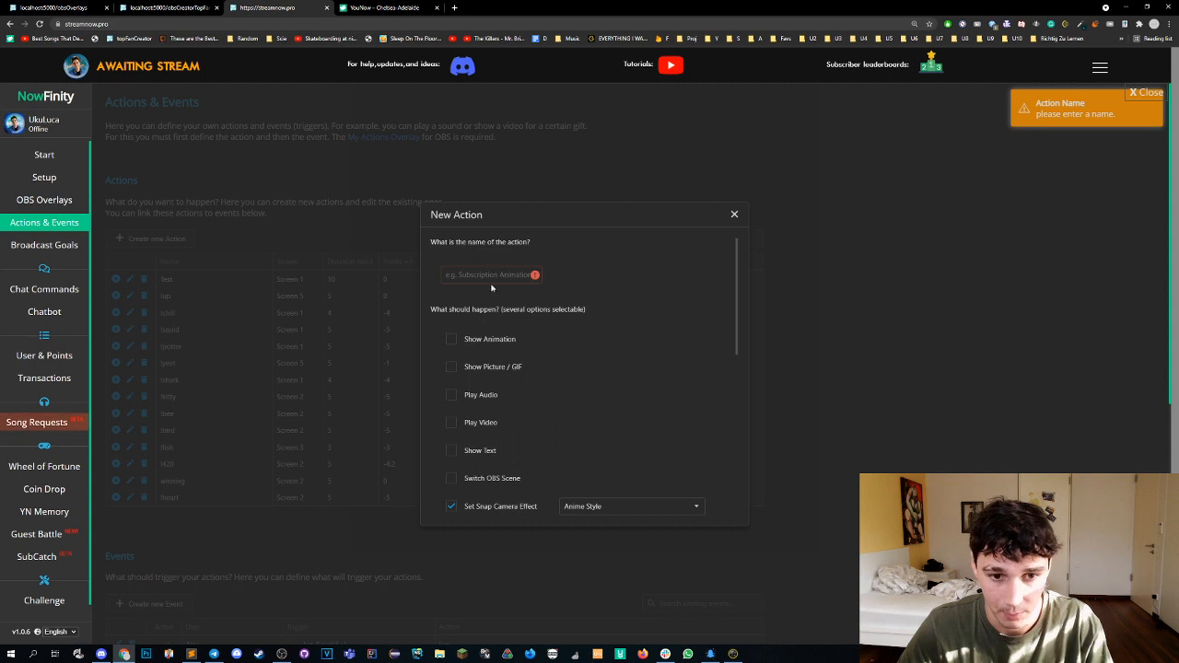
pyautogui.write('Tes')
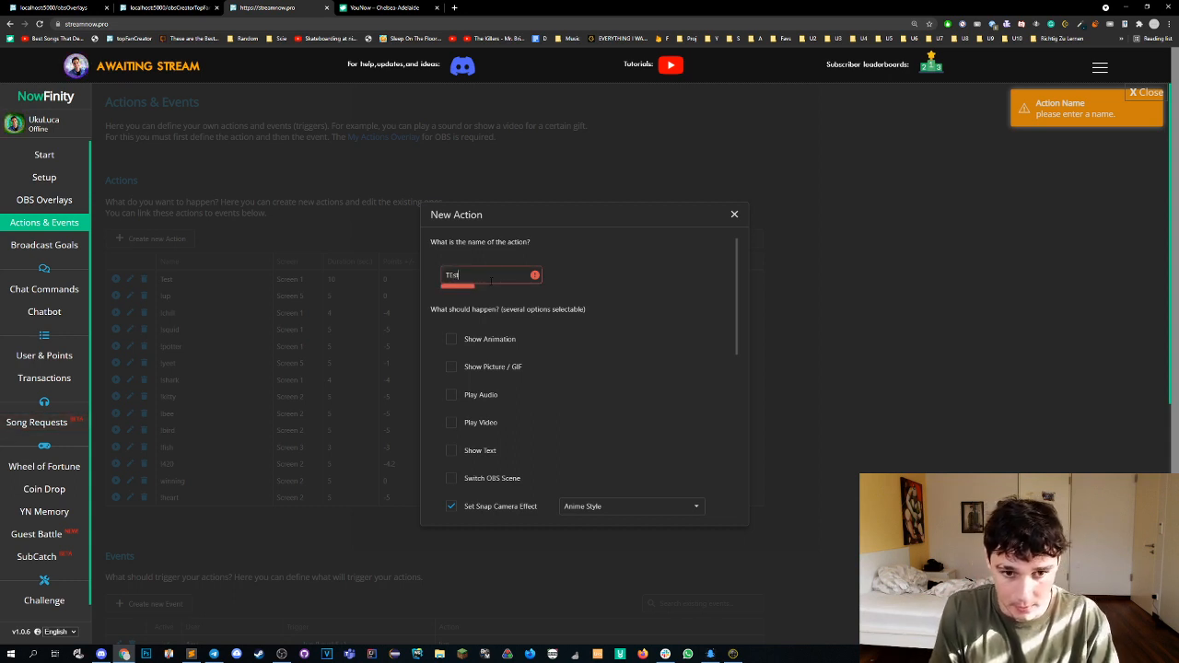
pyautogui.scroll(-3)
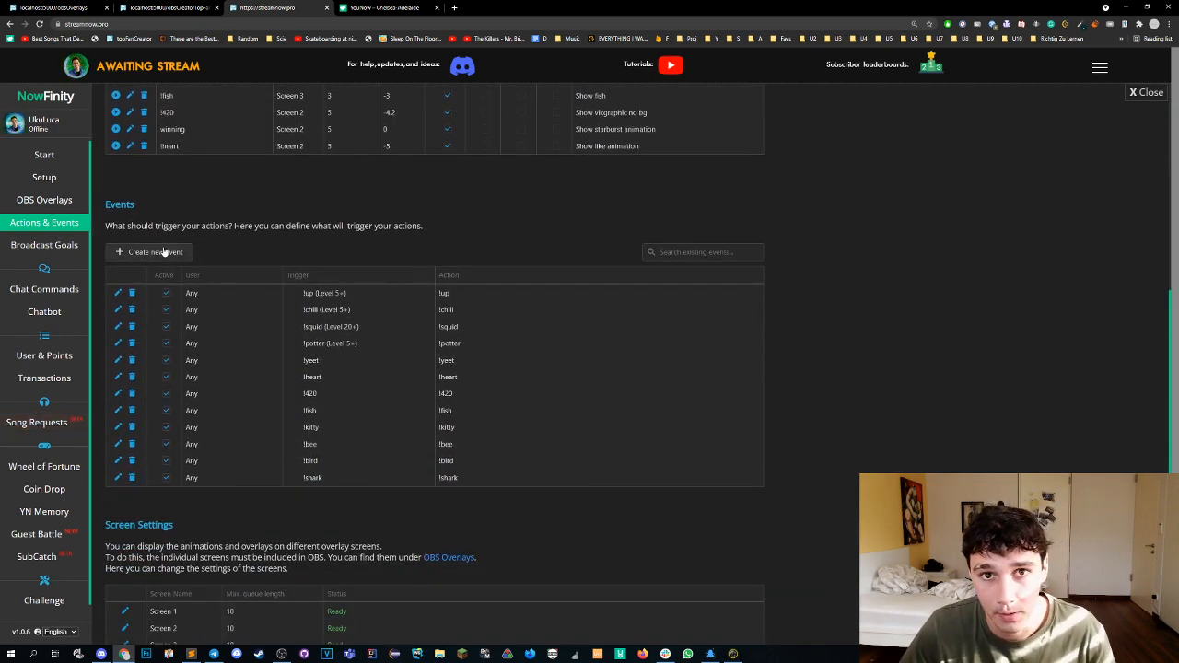
# Step: Link an All Subscribers fan-invite event to TEst21, then test-run the action
pyautogui.click(148, 252)
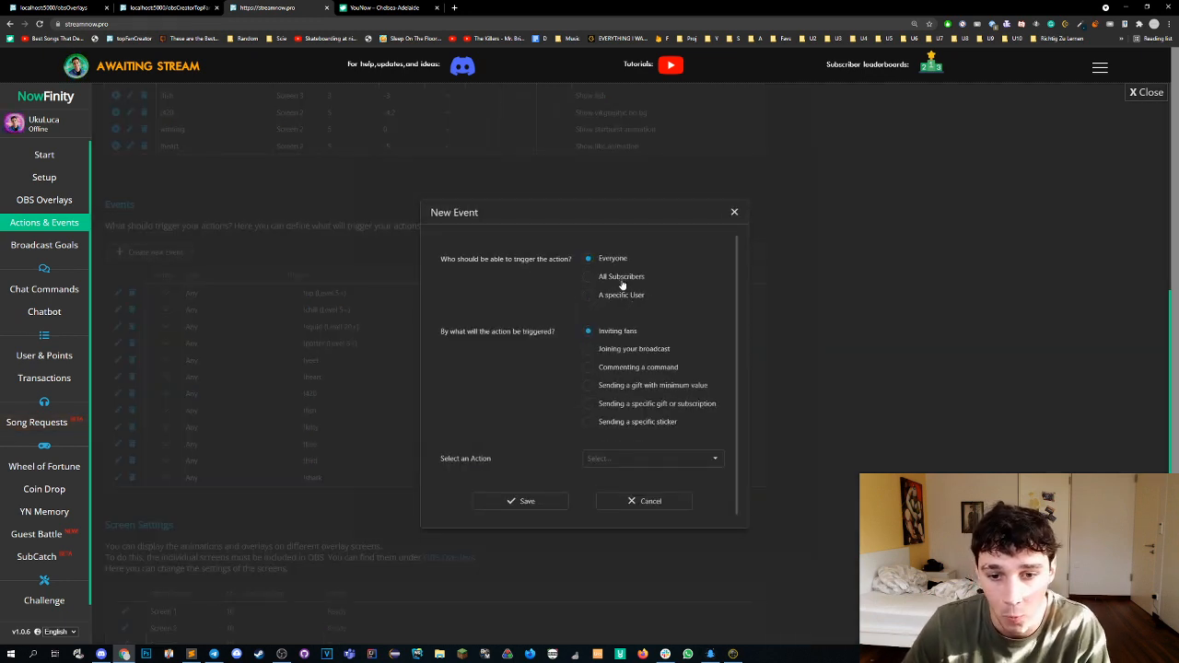
pyautogui.click(589, 274)
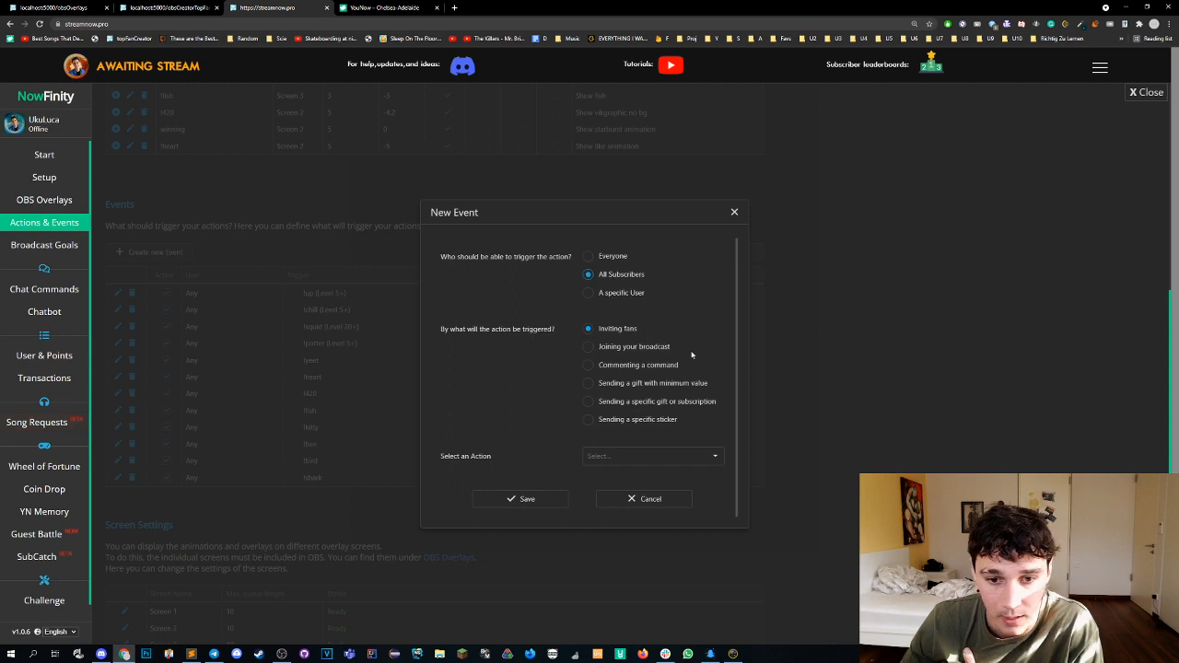
pyautogui.click(653, 456)
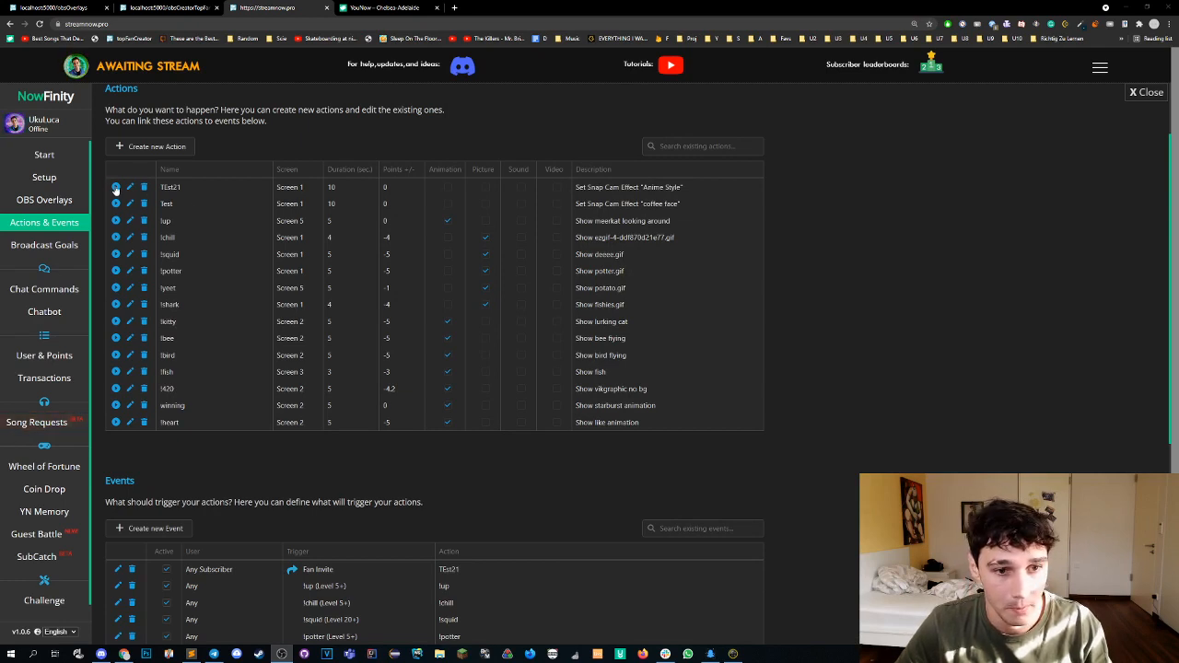
pyautogui.click(115, 186)
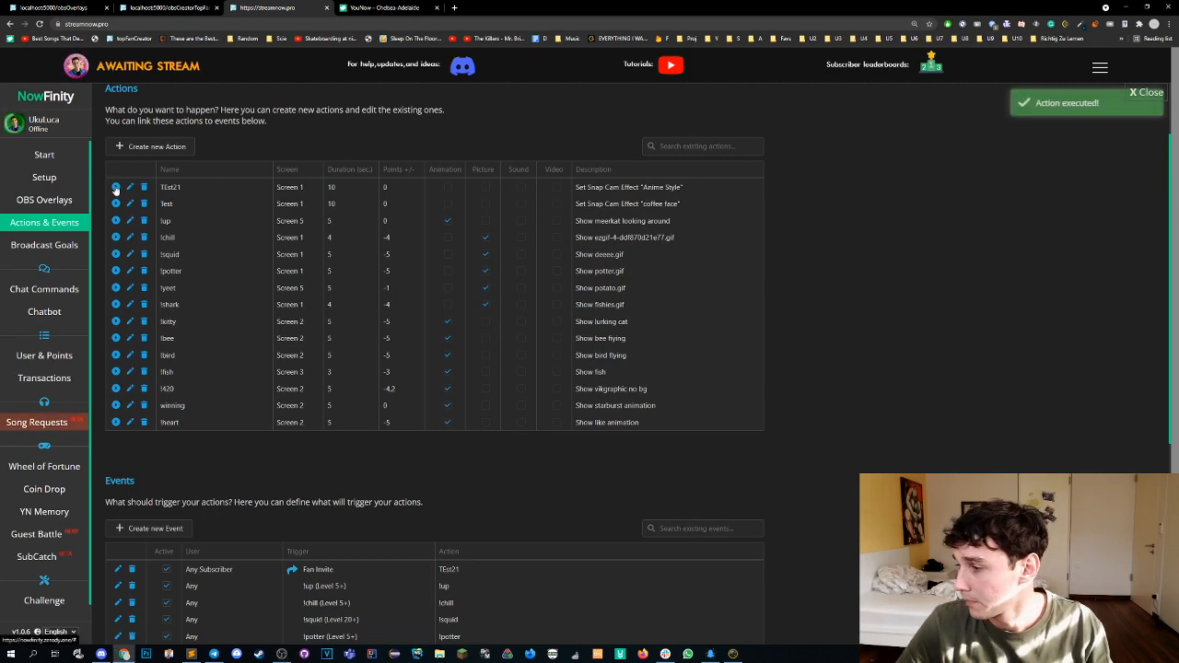